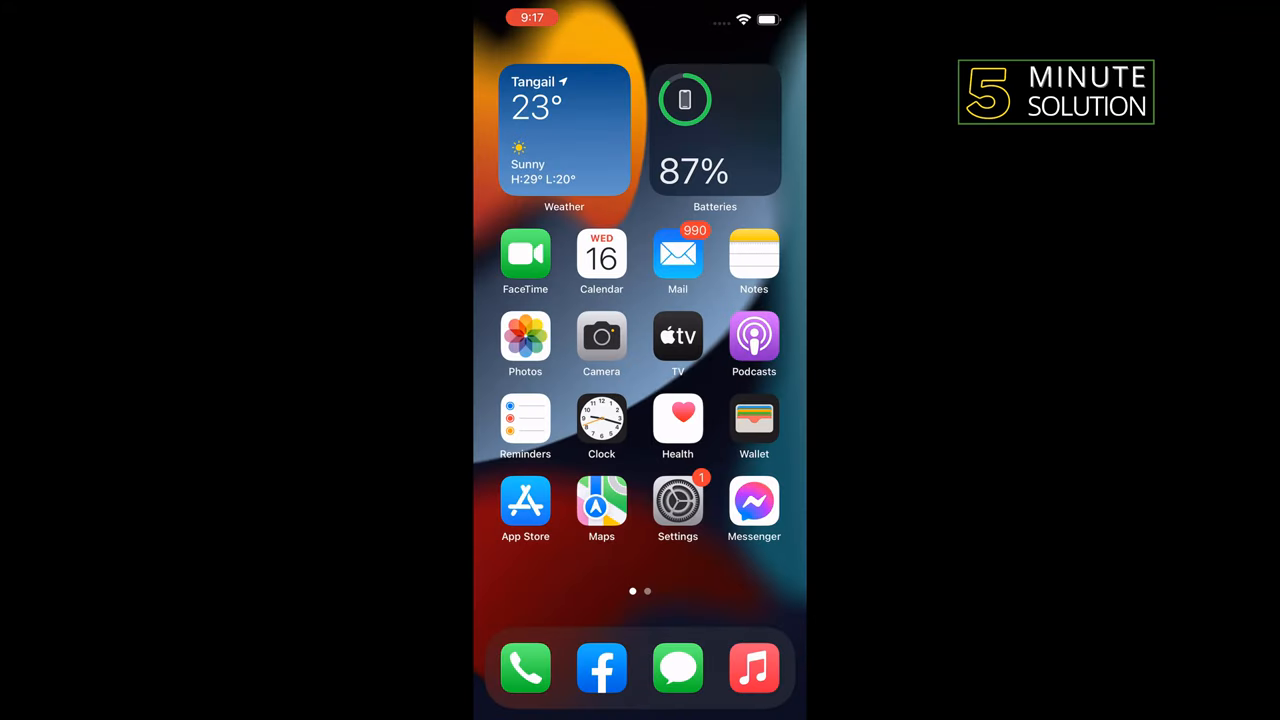
- Open Settings and reach the Control Centre page listing extra controls
left_click(678, 500)
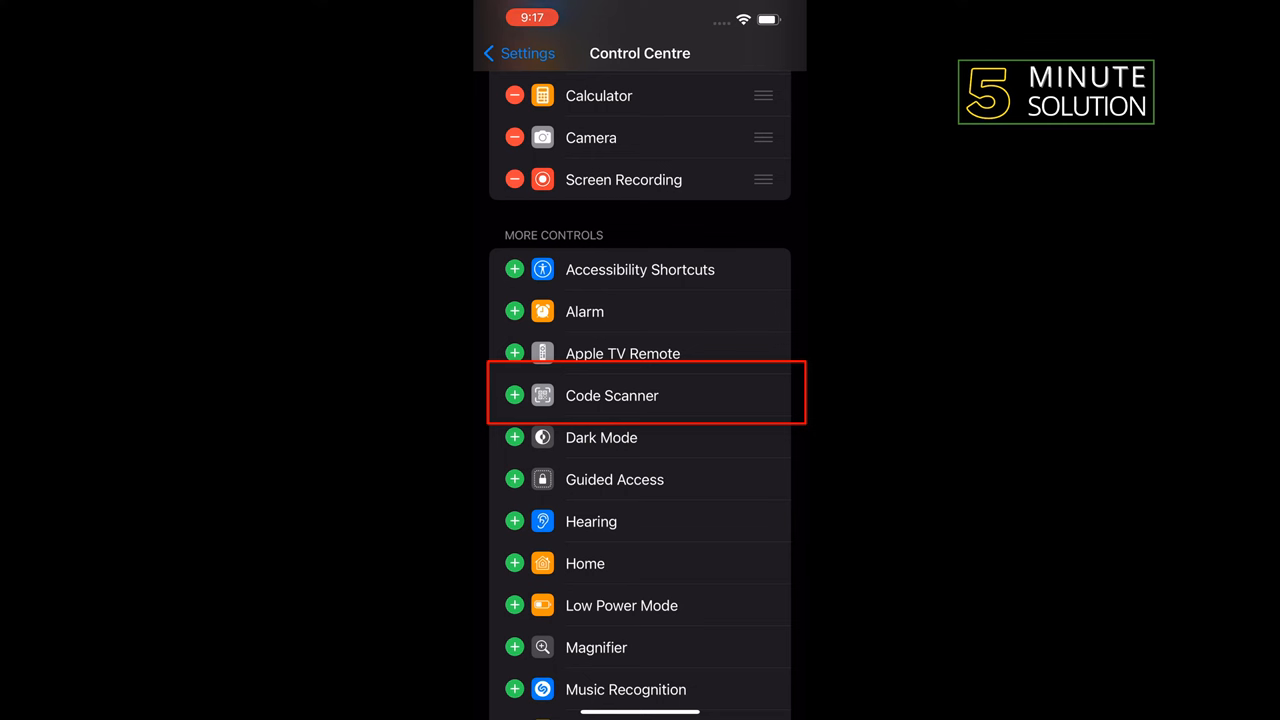
- Add Code Scanner from More Controls to the included Control Centre controls
left_click(514, 396)
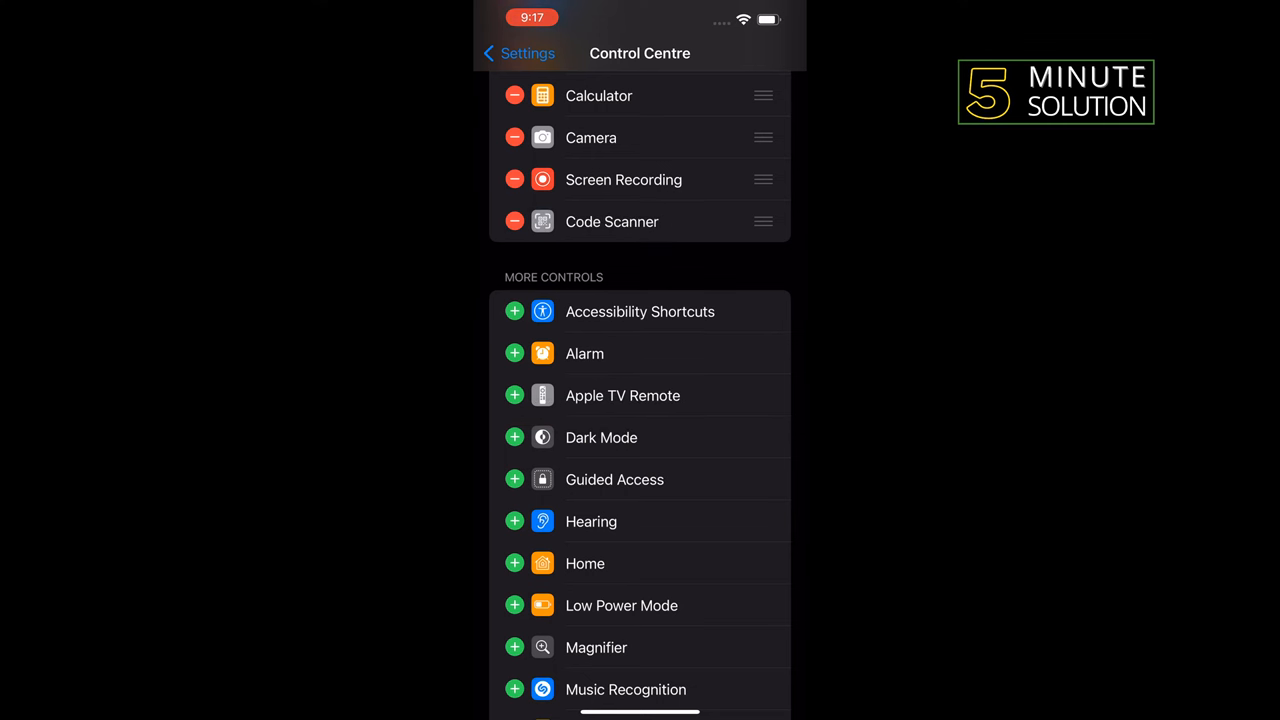
scroll("down", 3)
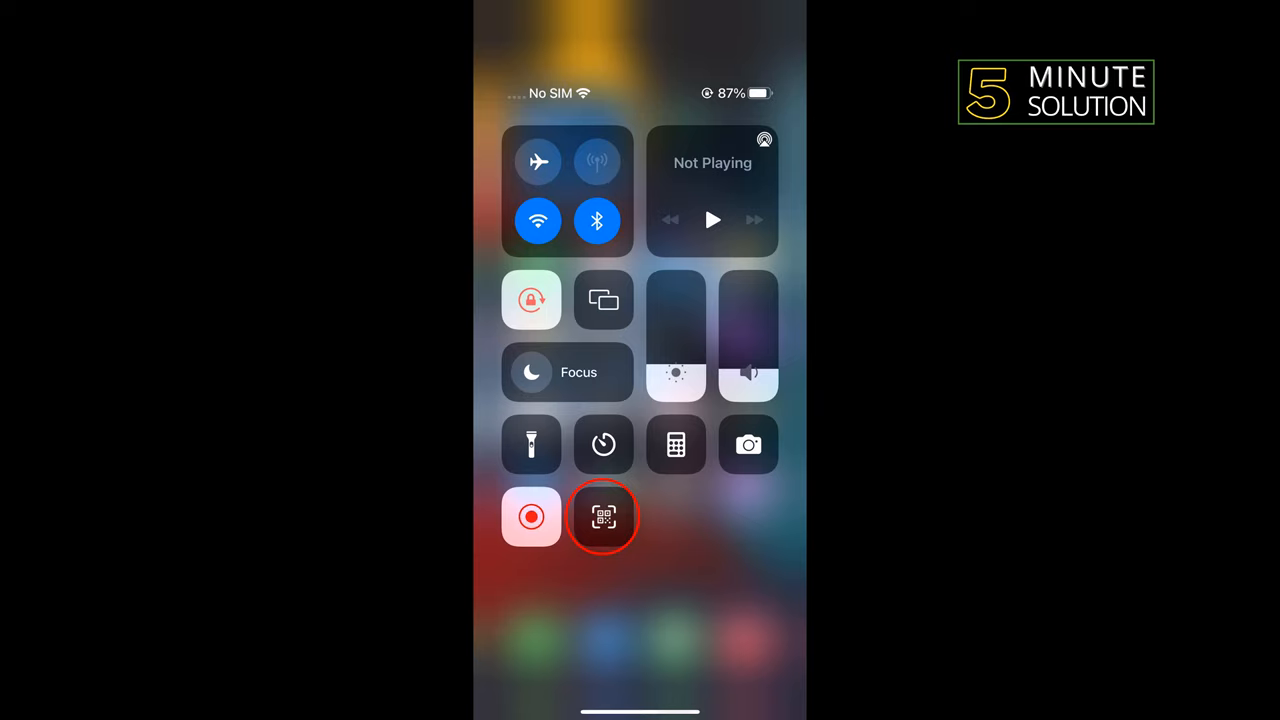
- Scan the QR code with Code Scanner and browse the Apple Support page in Safari
left_click(602, 516)
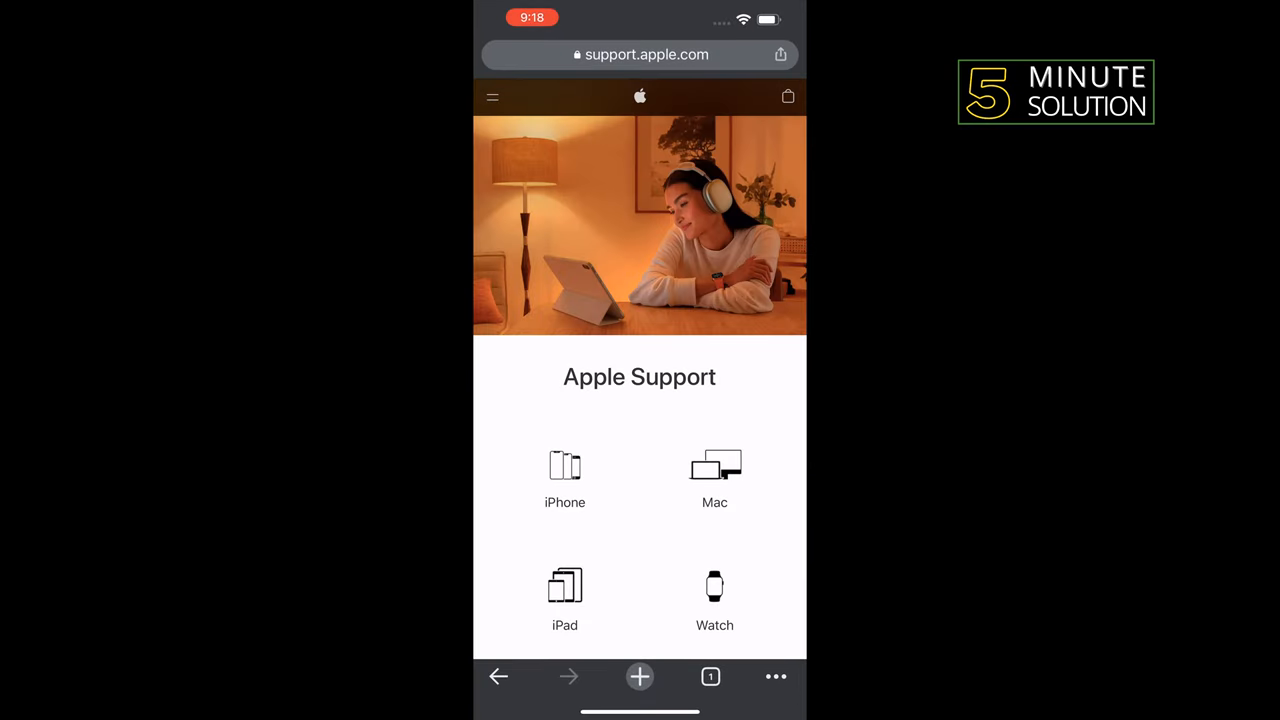
scroll("down", 3)
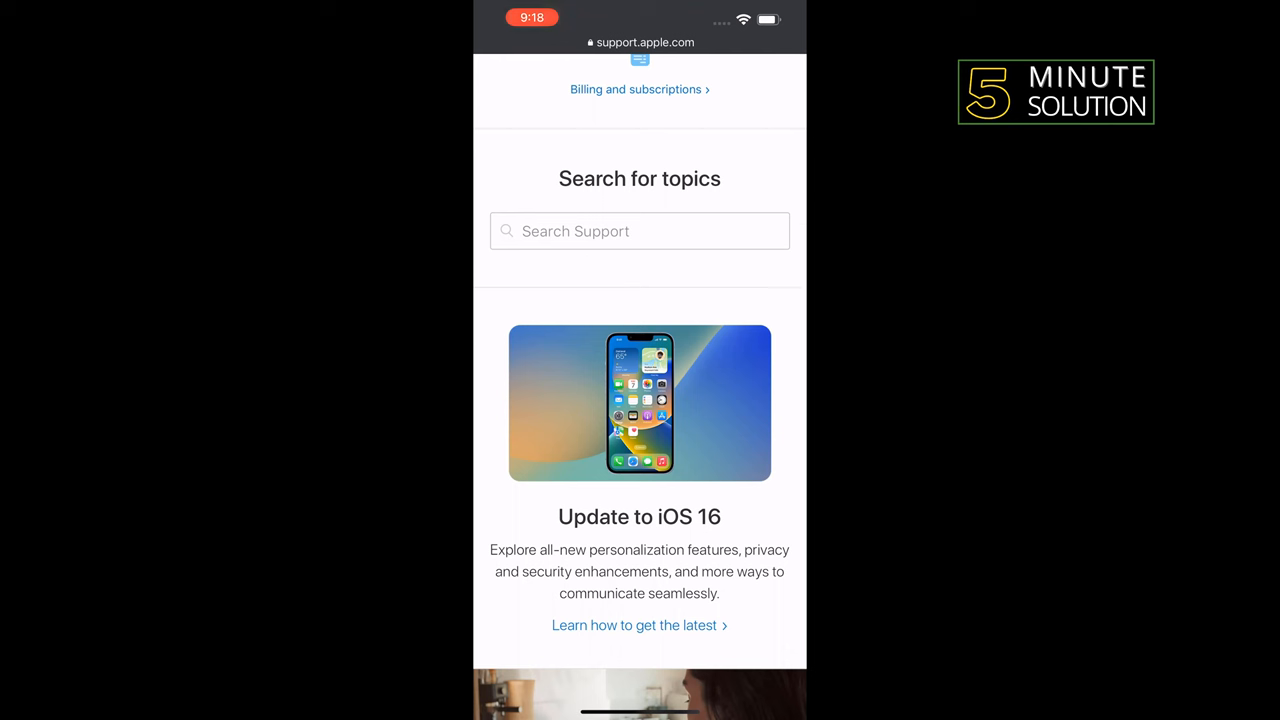